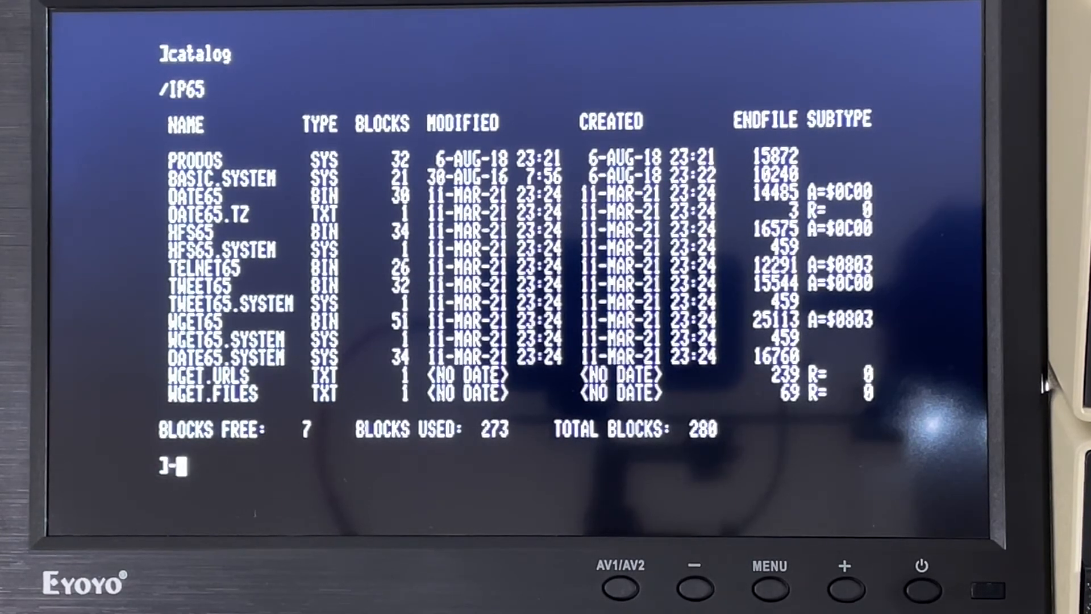
Run date65 to set the Apple IIe clock to Wed Sep 29 17:39:23 2021 via NTP
text(date65)
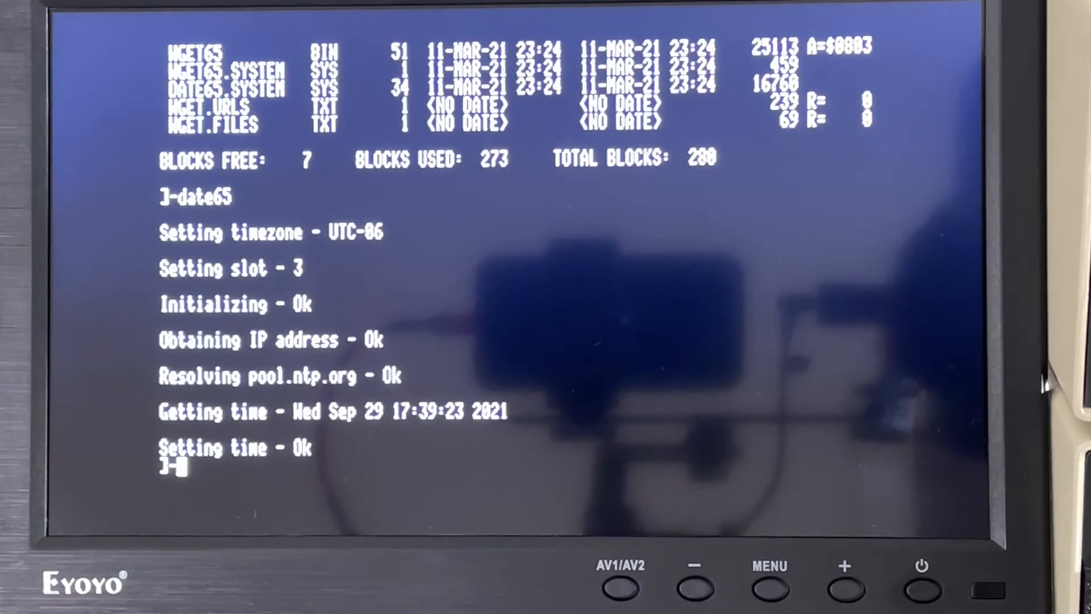
Launch telnet65 and connect to host 192.168.254.45 on the default port
text(tel)
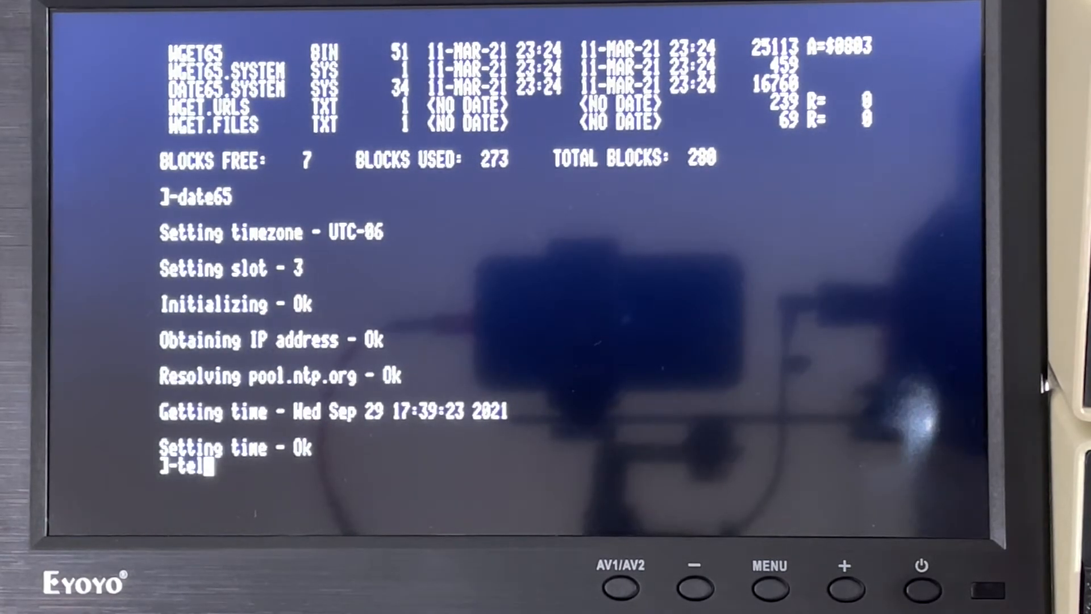
text(net65)
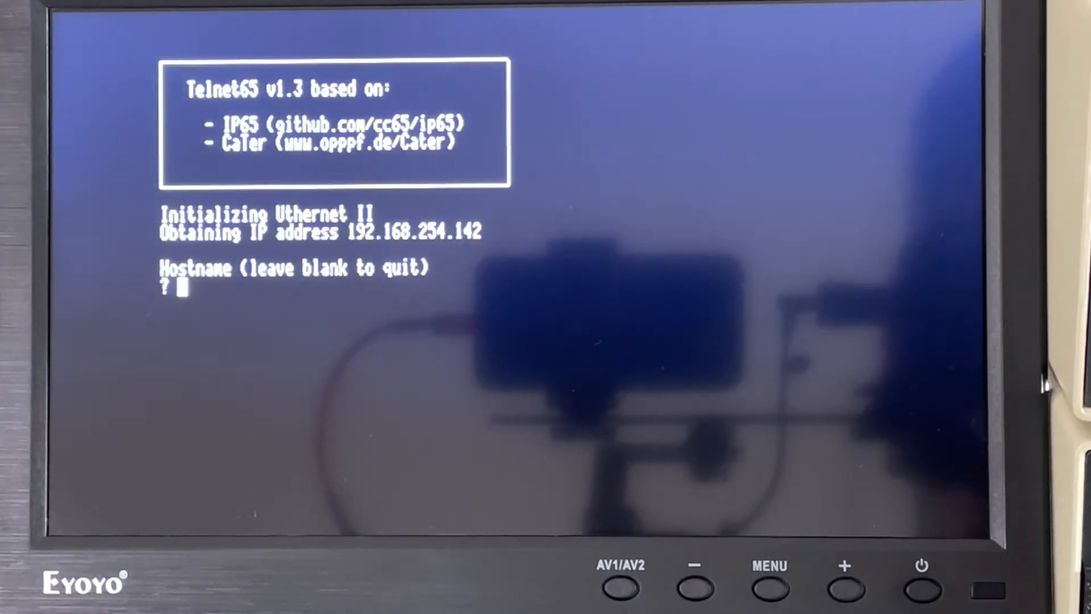
text(192.)
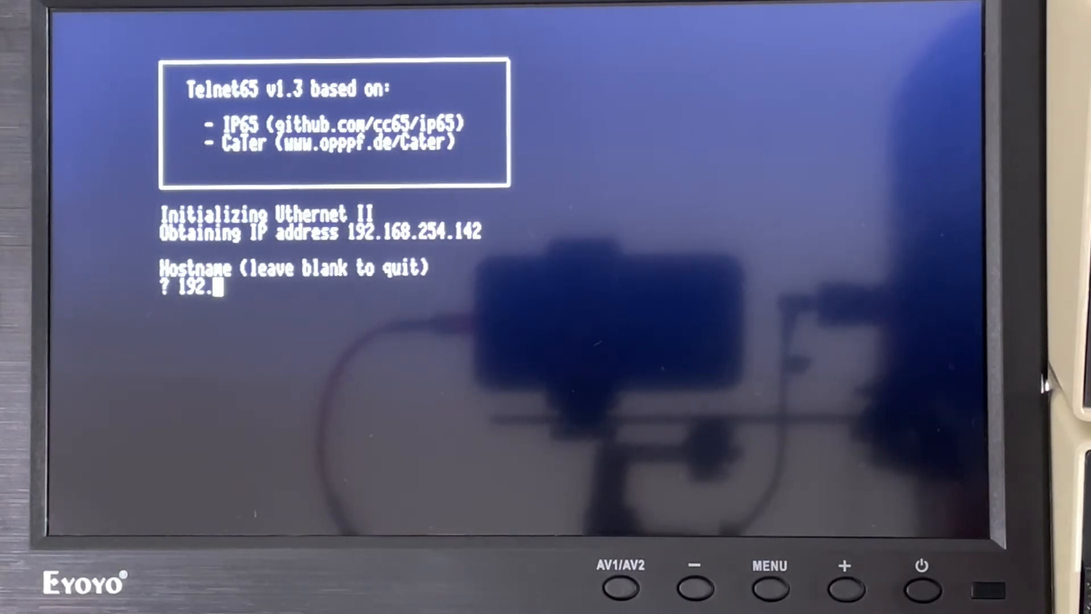
text(168.)
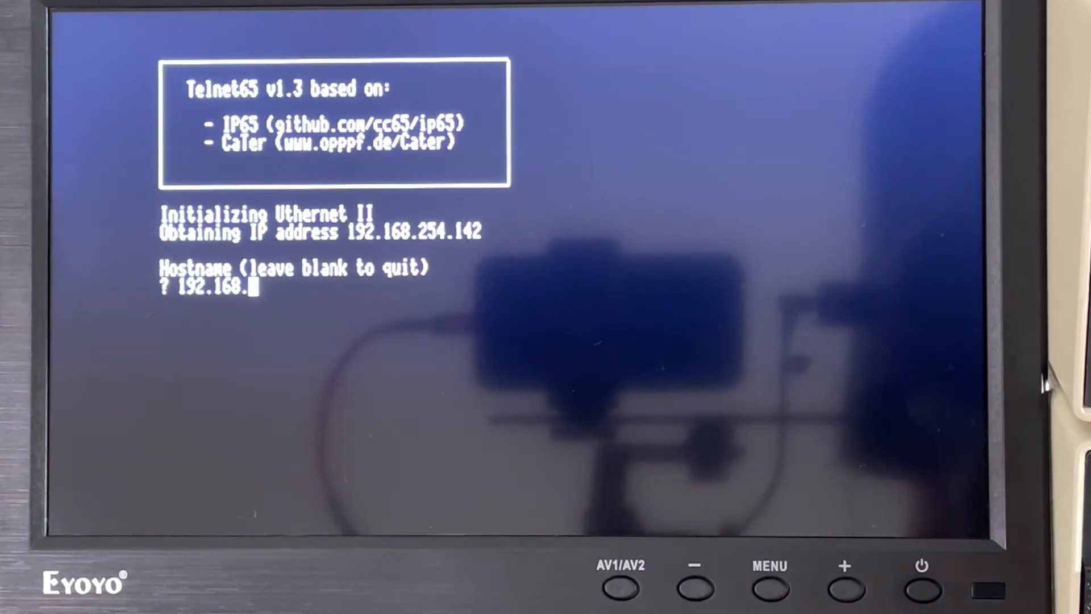
text(254)
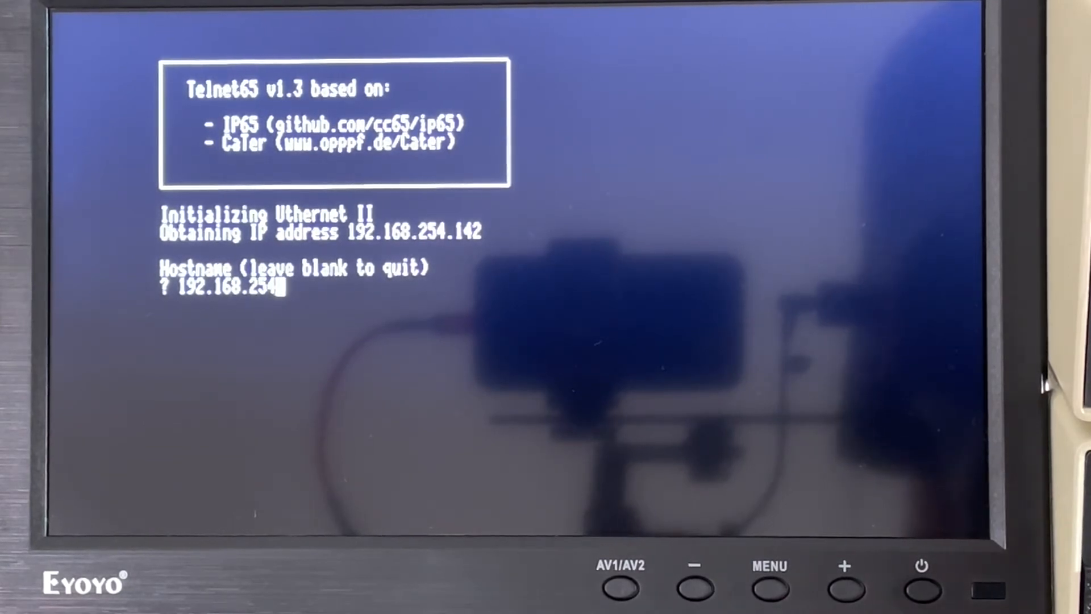
text(45)
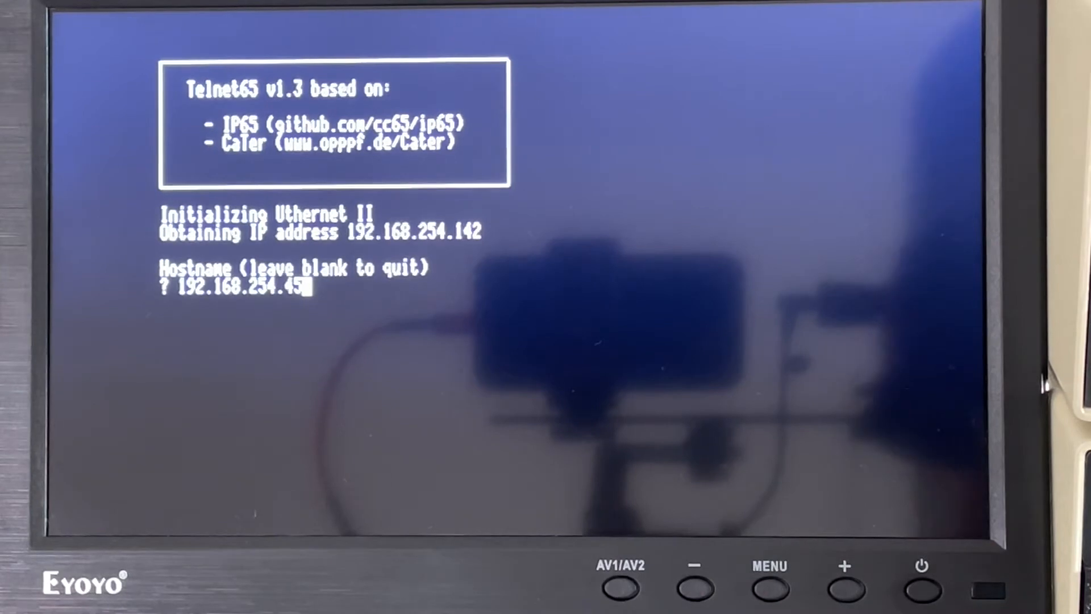
key(enter)
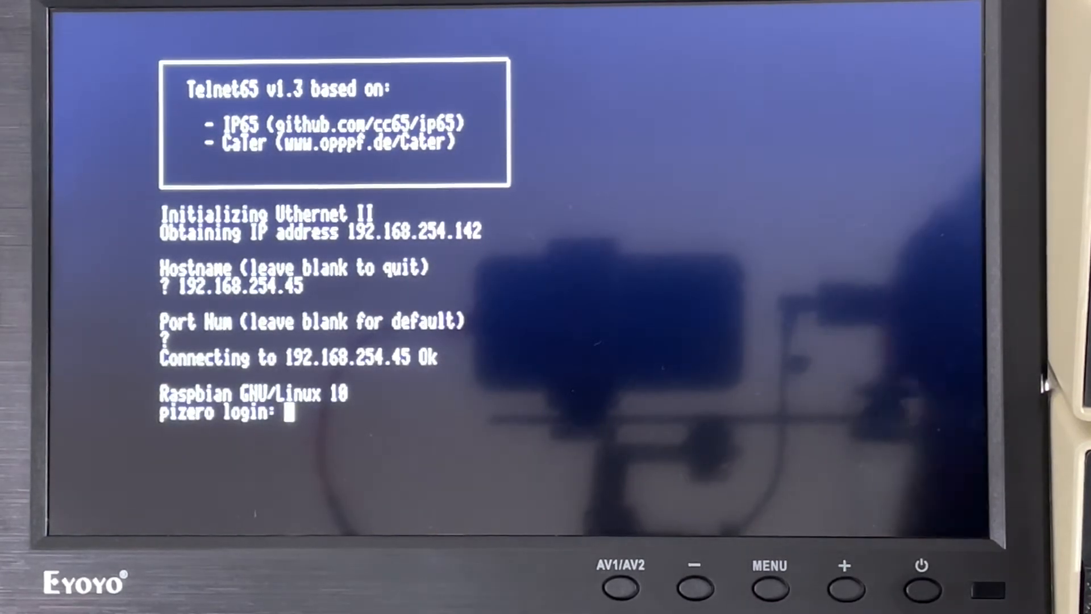
Log in to the Raspberry Pi as 'pi' and run ls -l at the shell
text(pi)
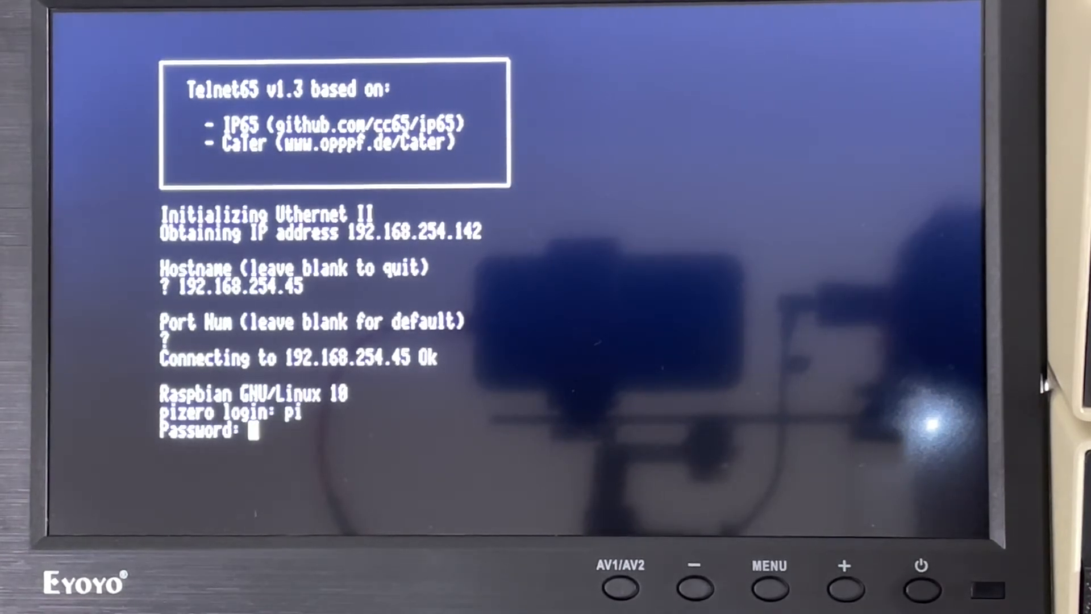
key(Enter)
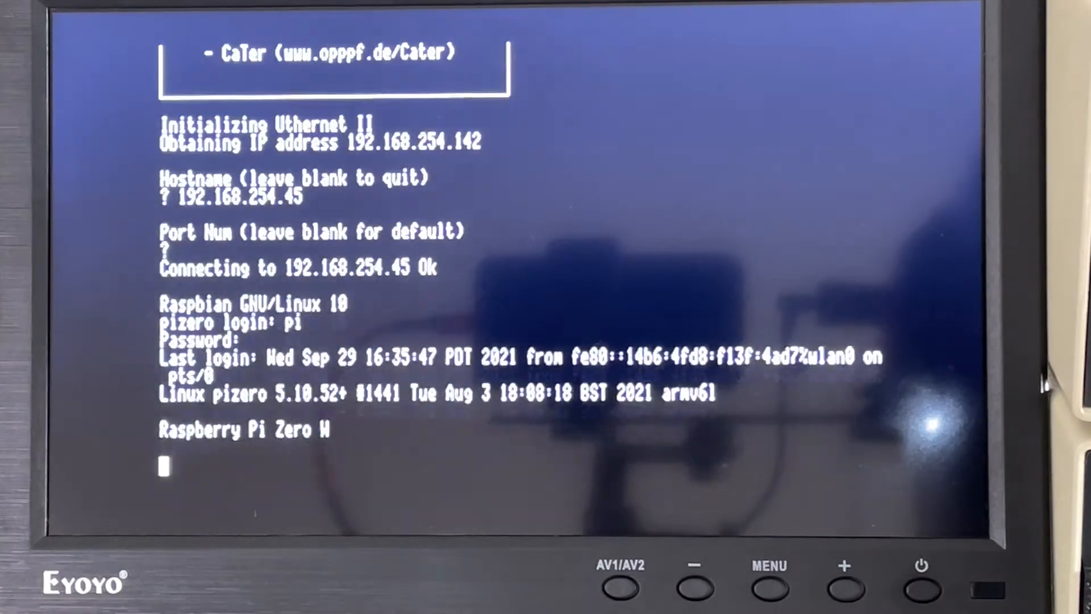
text(l)
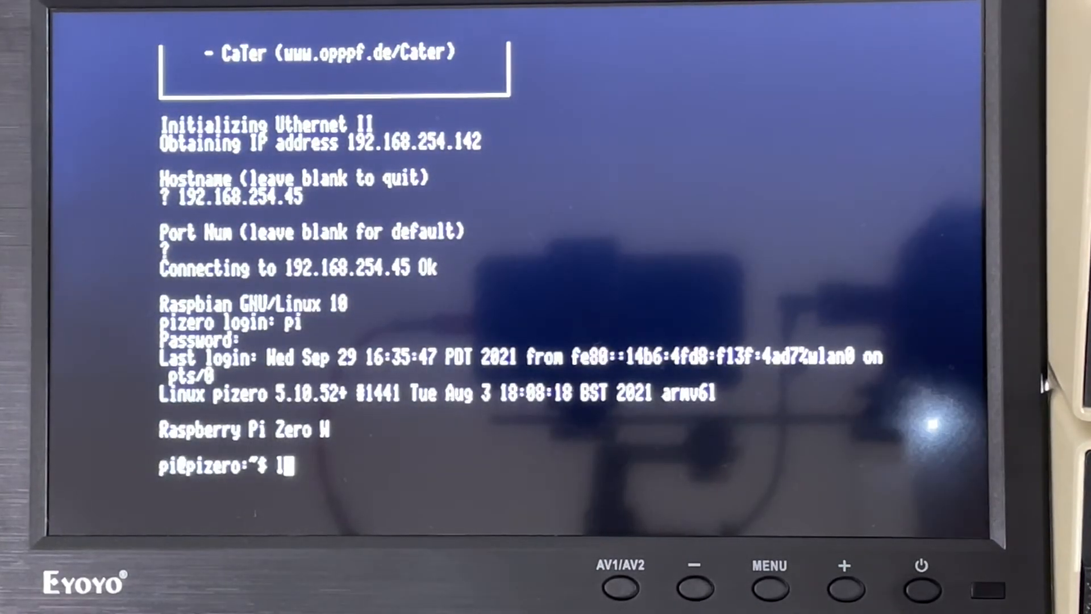
text(s -l)
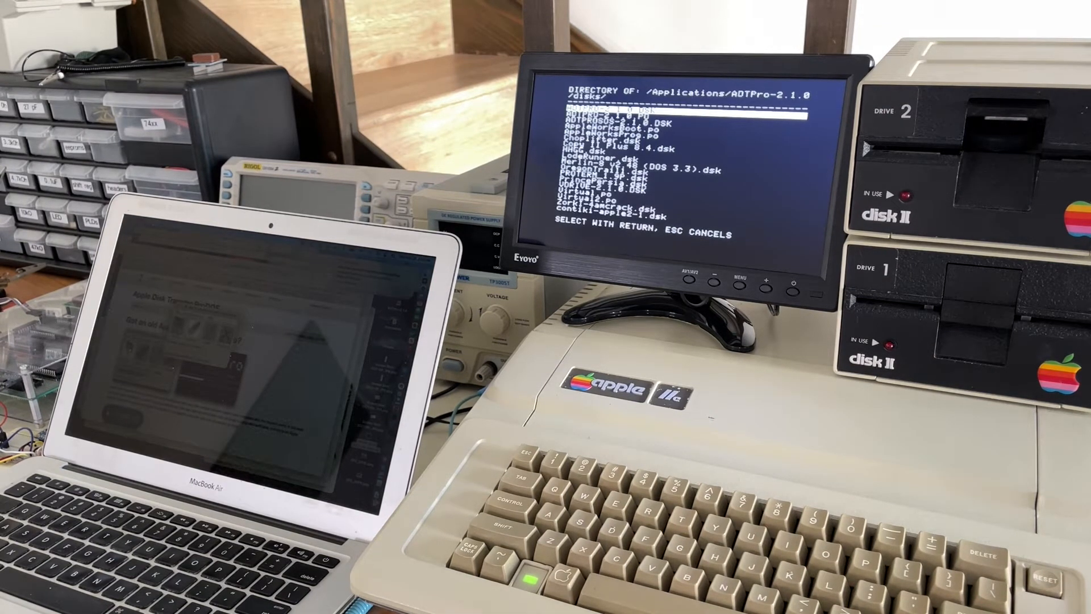
Scroll through the host's disk image list and return to the ADTPro main menu
key(down)
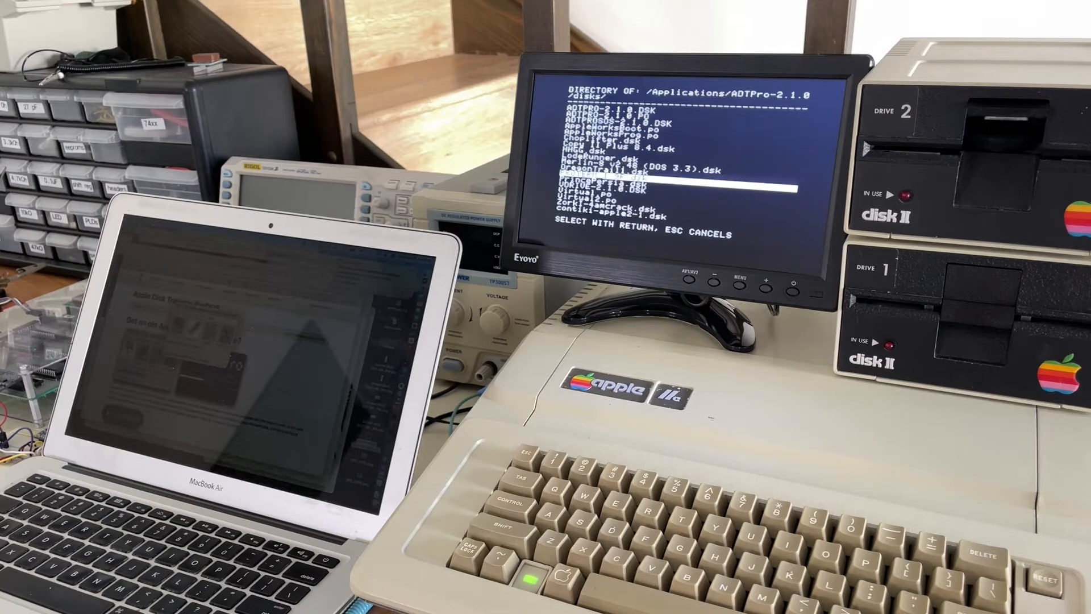
key(down)
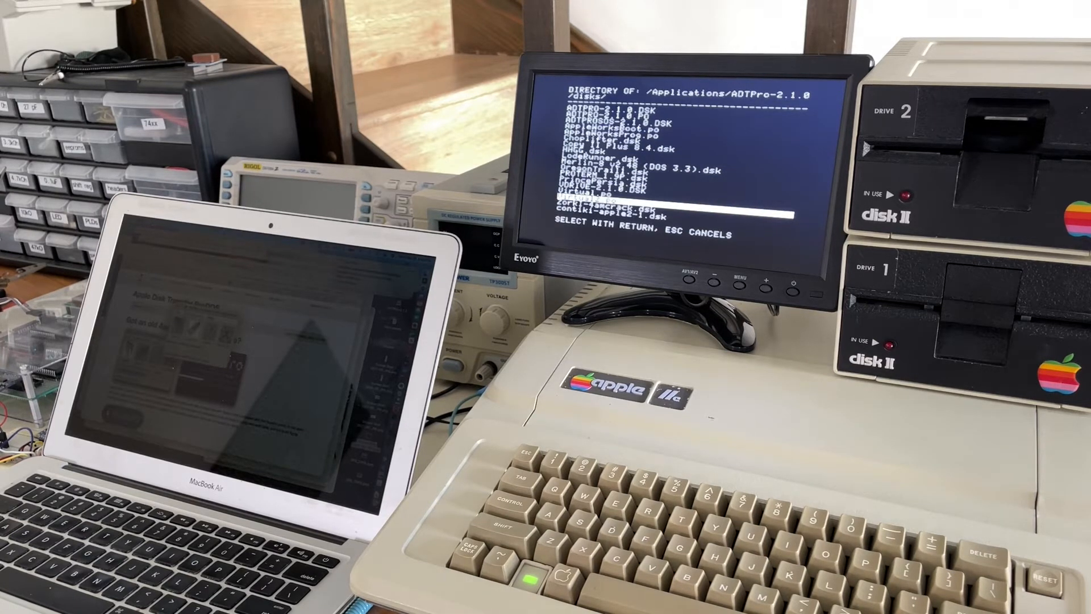
key(up)
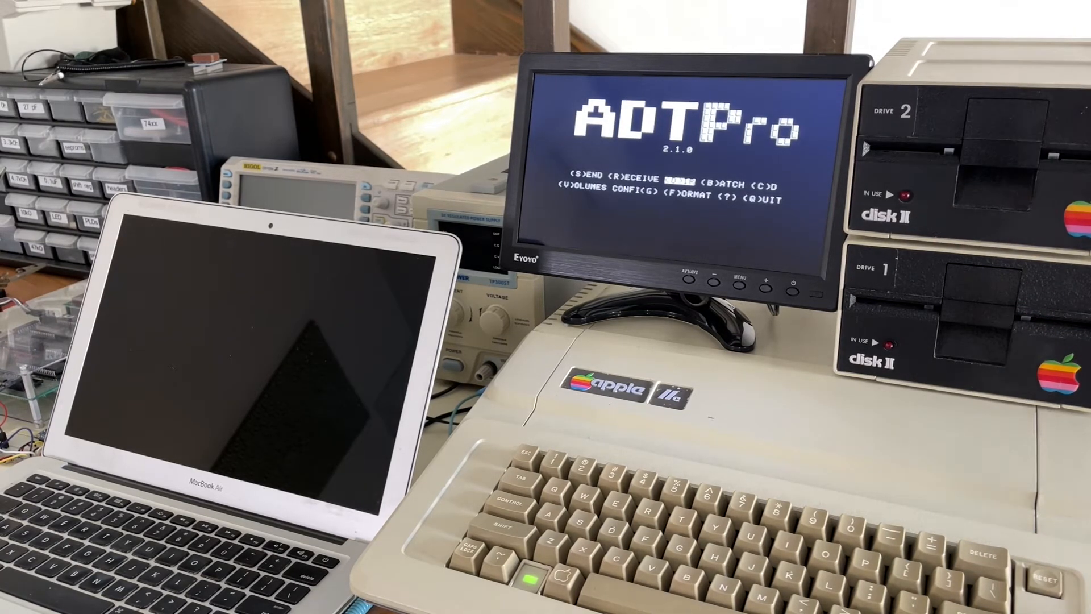
Receive a disk image from the server's directory onto the <NO NAME> volume
key(r)
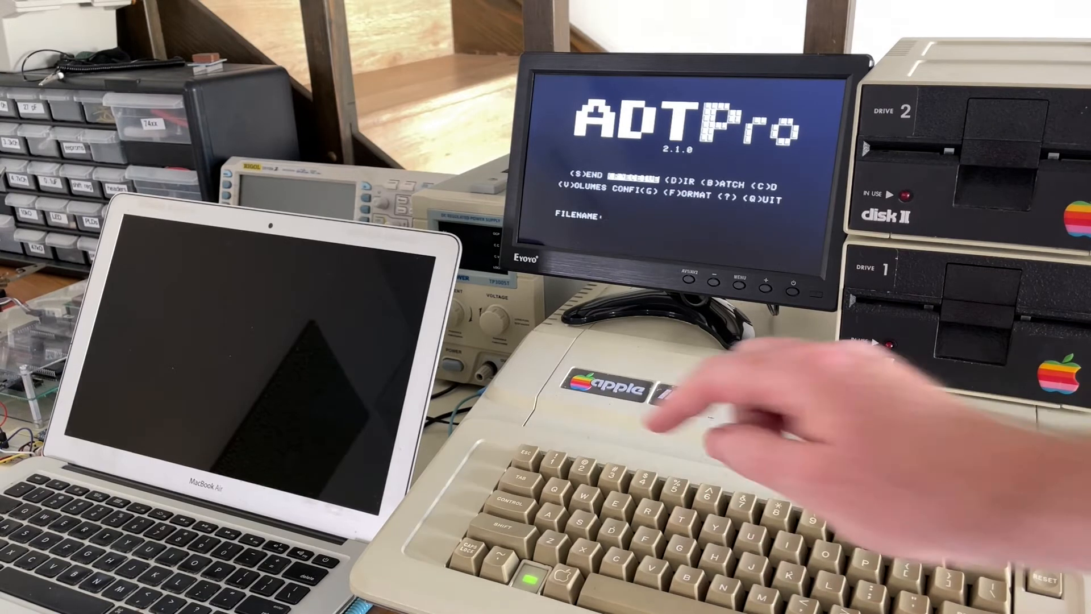
key(d)
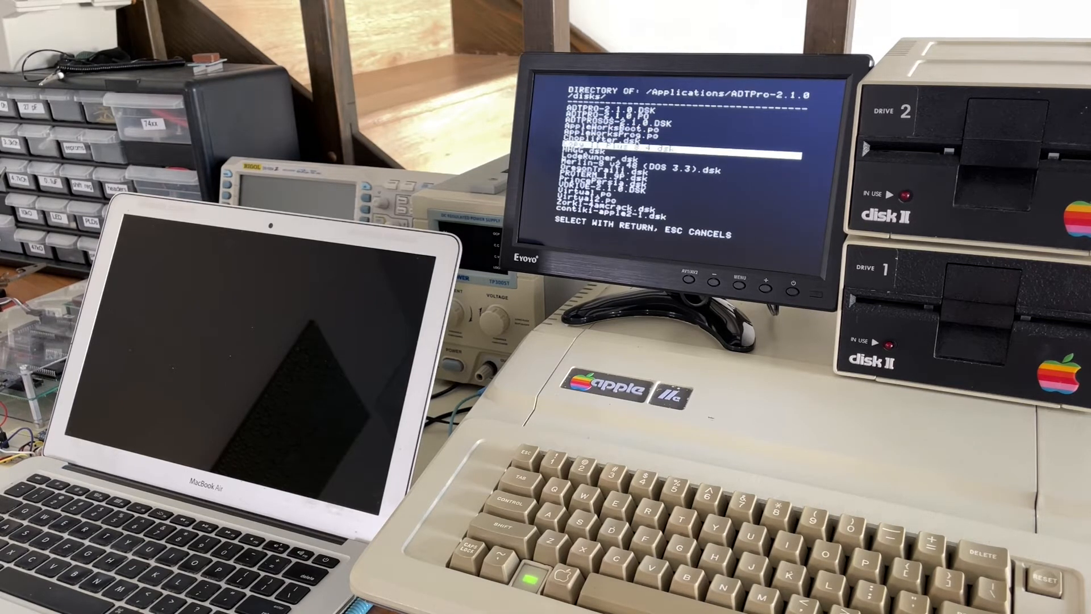
key(return)
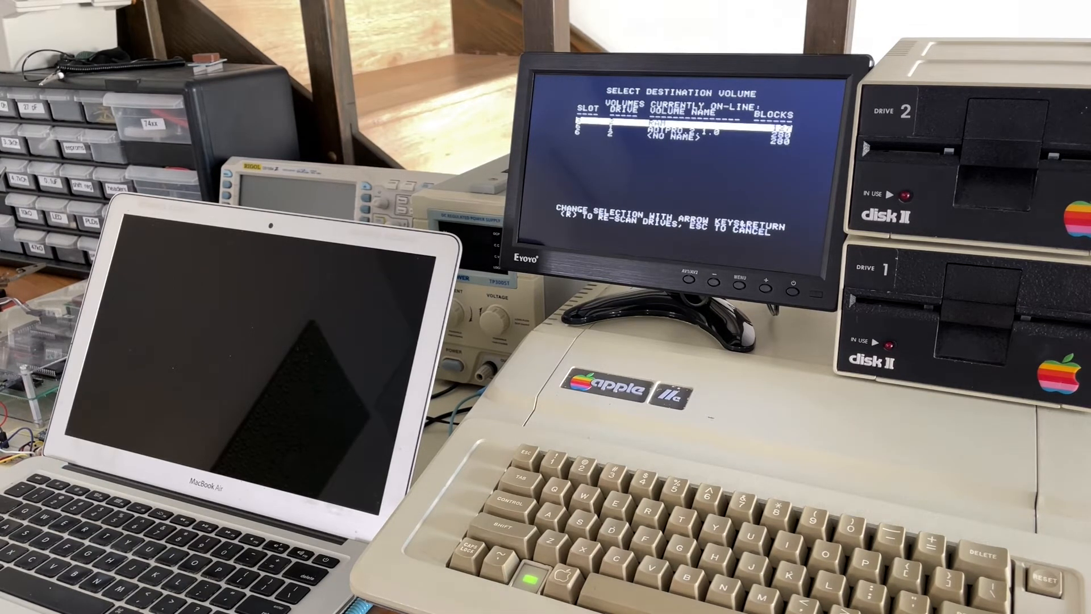
key(down)
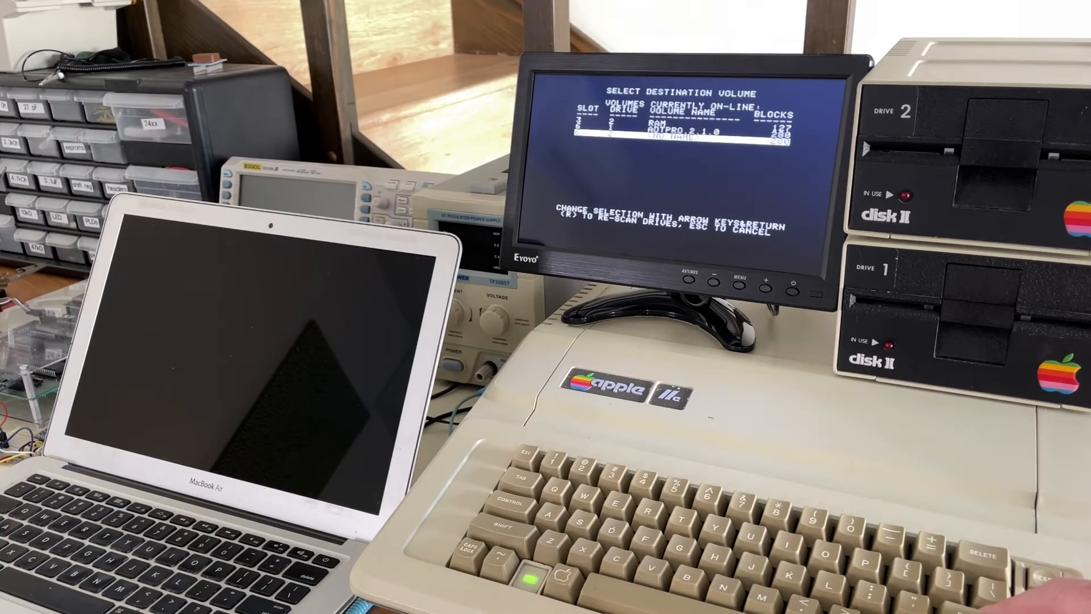
key(return)
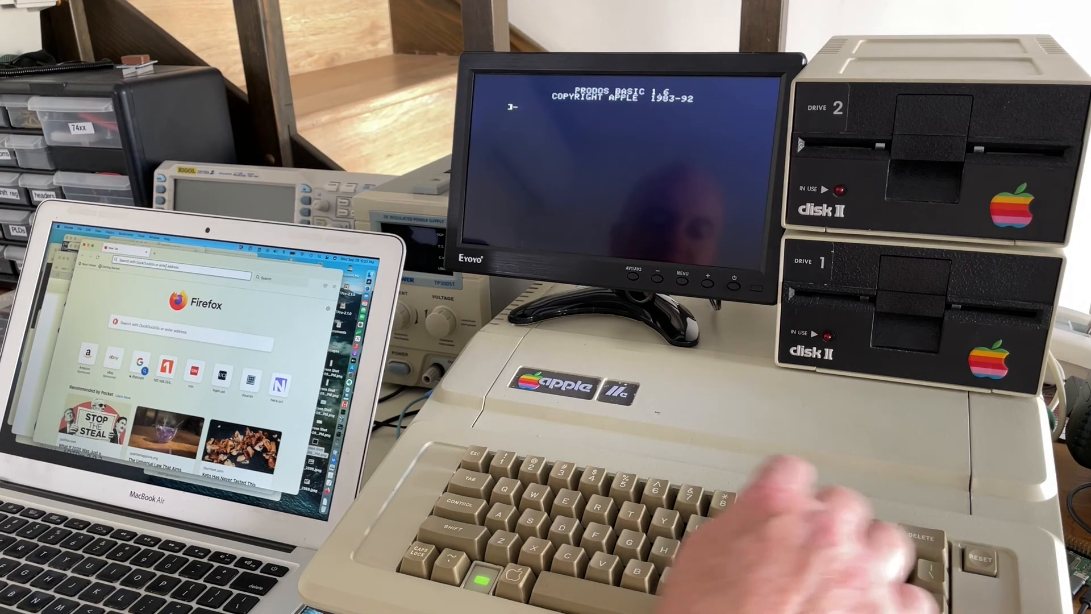
Start hfs65 and browse to 192.168.254.142 in the laptop's Firefox
text(hfs)
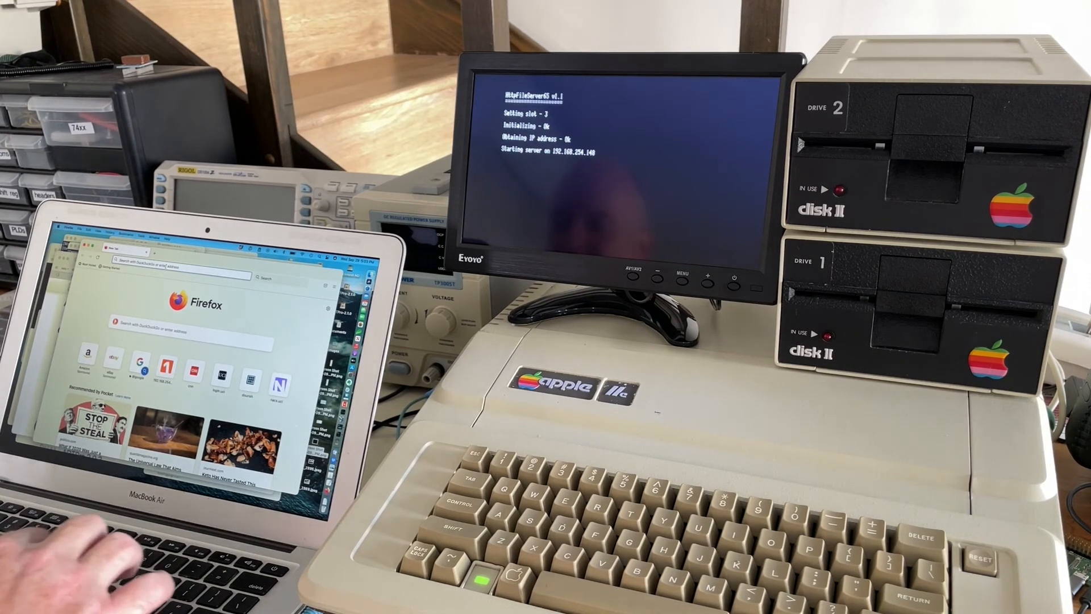
text(192.168.254.142)
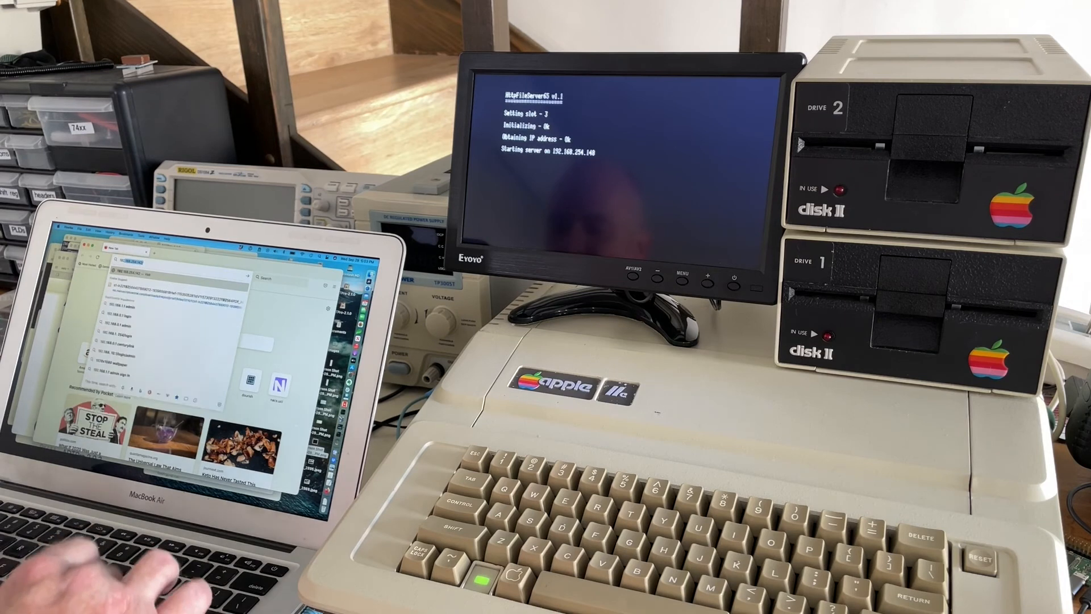